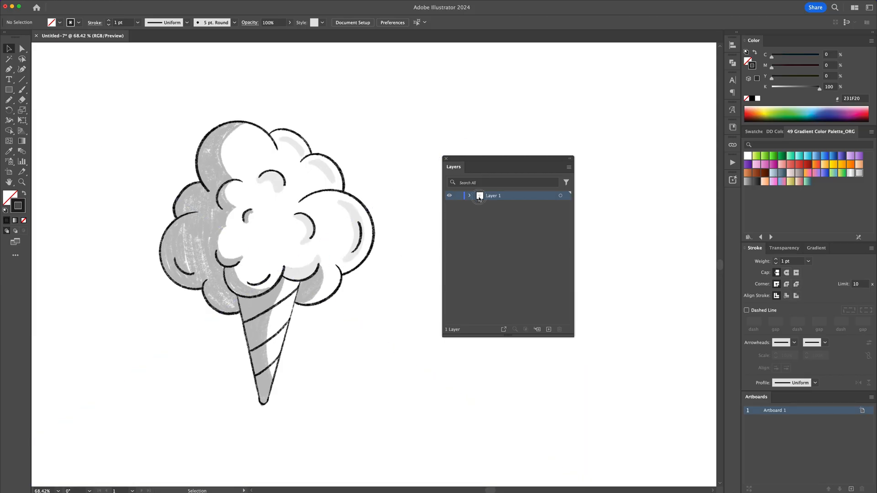
Rename the sketch layer Reference, dim and lock it, add layers, and set a 10 pt plum stroke.
{"action": "double_click", "coordinate": [493, 195]}
{"action": "type", "text": "Reference"}
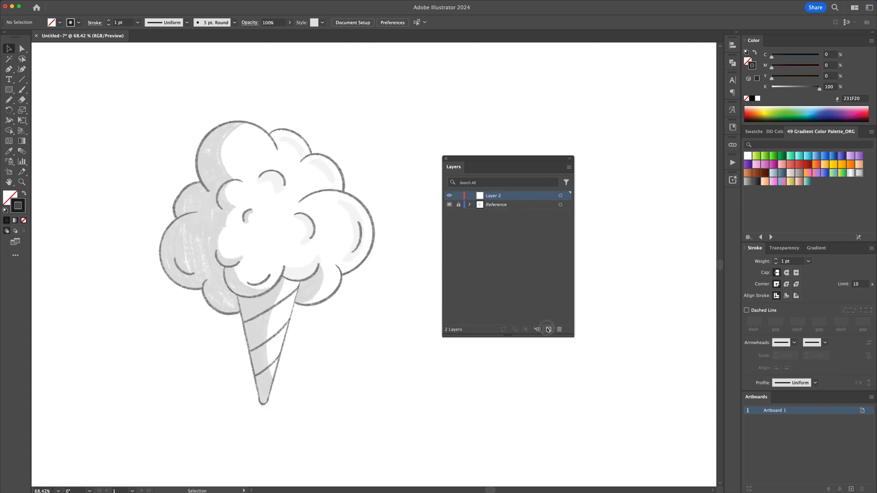
{"action": "left_click", "coordinate": [548, 330]}
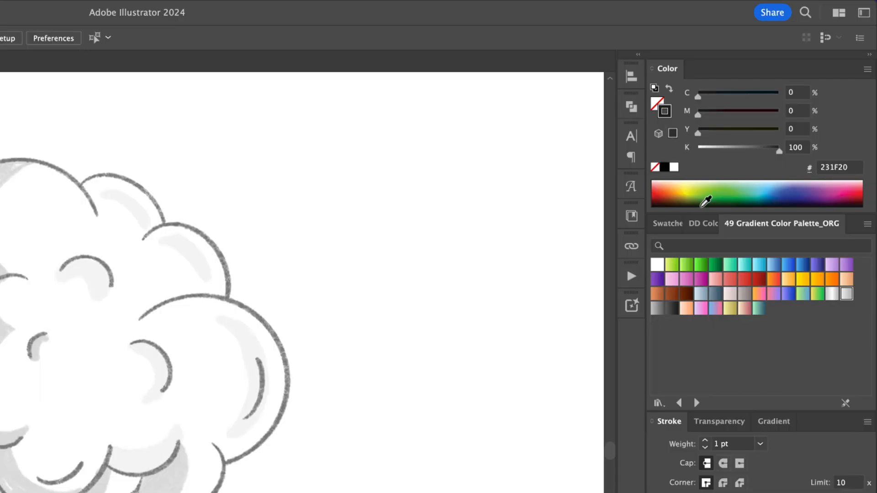
{"action": "left_click", "coordinate": [702, 224]}
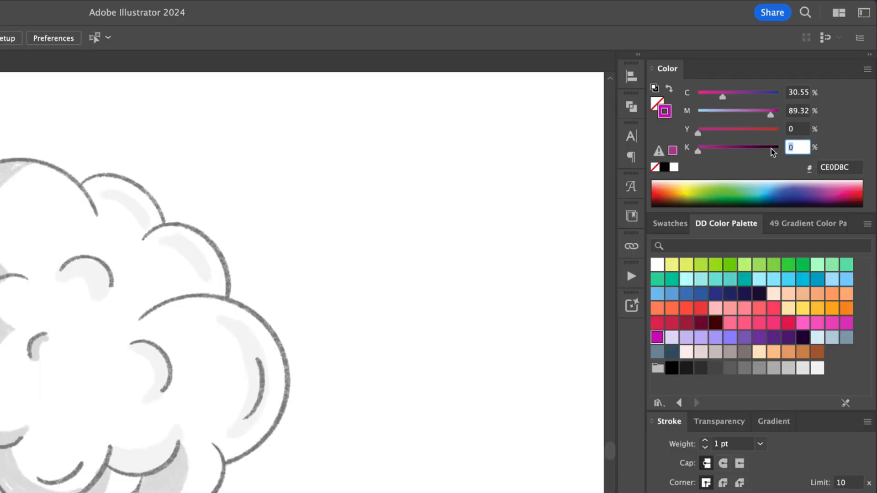
{"action": "type", "text": "60"}
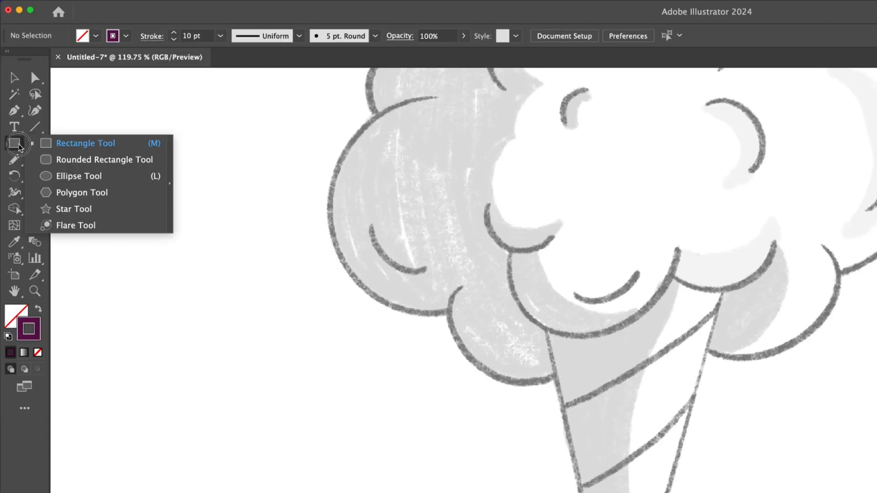
Draw a three-sided polygon as an inverted triangle over the cone, then remove its top segment.
{"action": "left_click", "coordinate": [82, 192]}
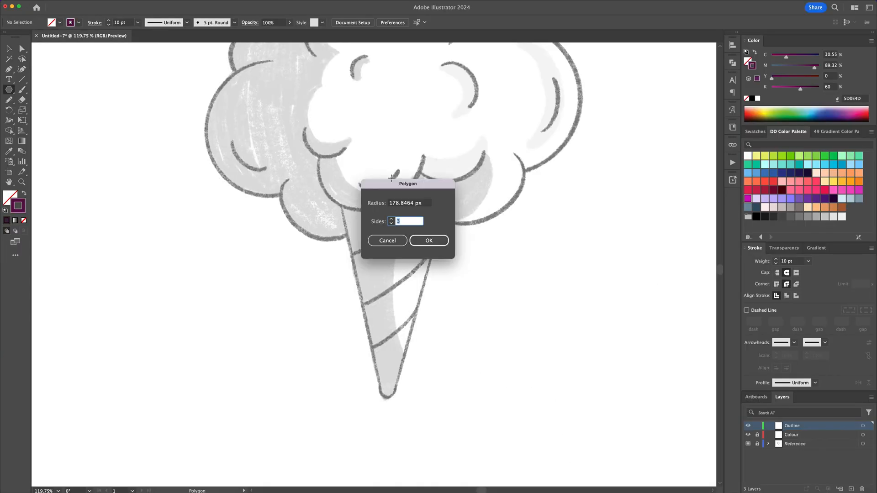
{"action": "left_click", "coordinate": [428, 241]}
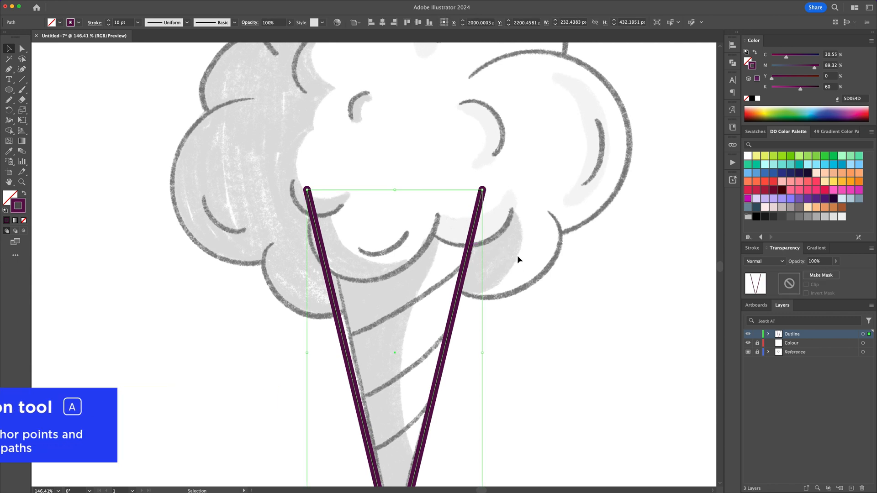
Round the cone's bottom tip and draw three curved stripes plus a scalloped top edge.
{"action": "left_click", "coordinate": [314, 174]}
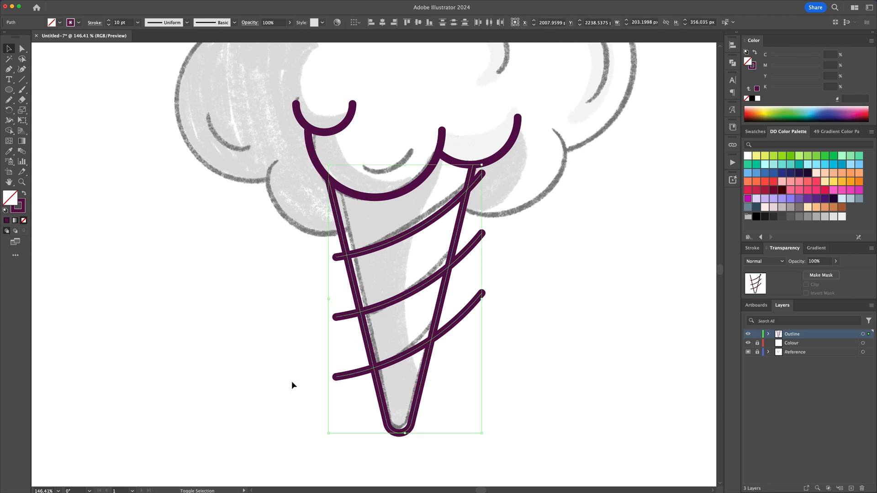
Trace the cloud curves and inner curls, then trim overlapping strokes with Shape Builder.
{"action": "left_click", "coordinate": [8, 130]}
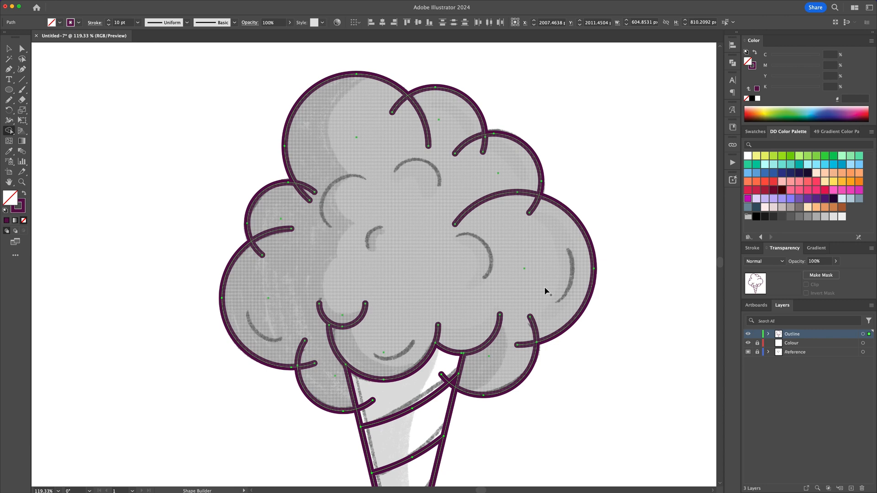
{"action": "mouse_move", "coordinate": [527, 348]}
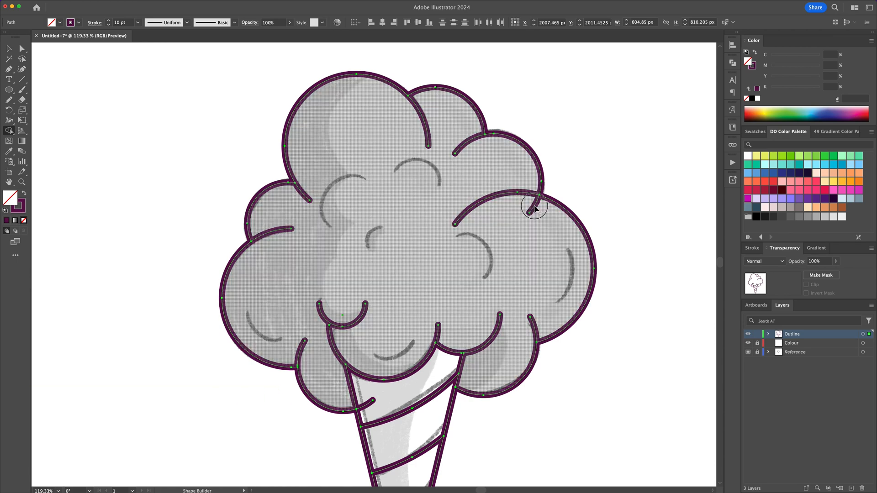
{"action": "left_click", "coordinate": [537, 418]}
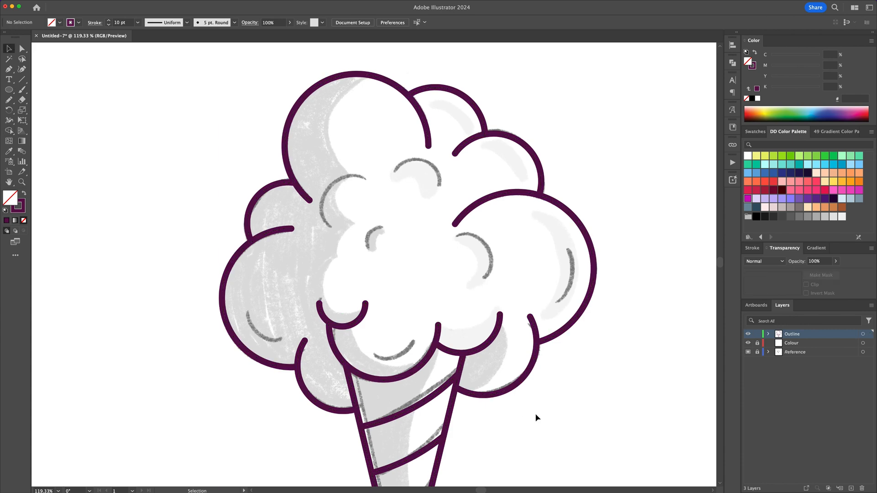
{"action": "mouse_move", "coordinate": [394, 168]}
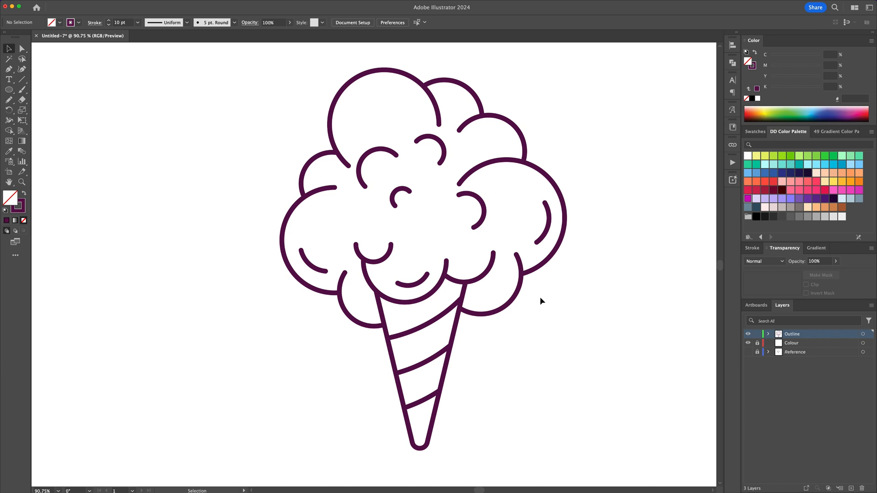
{"action": "mouse_move", "coordinate": [392, 275]}
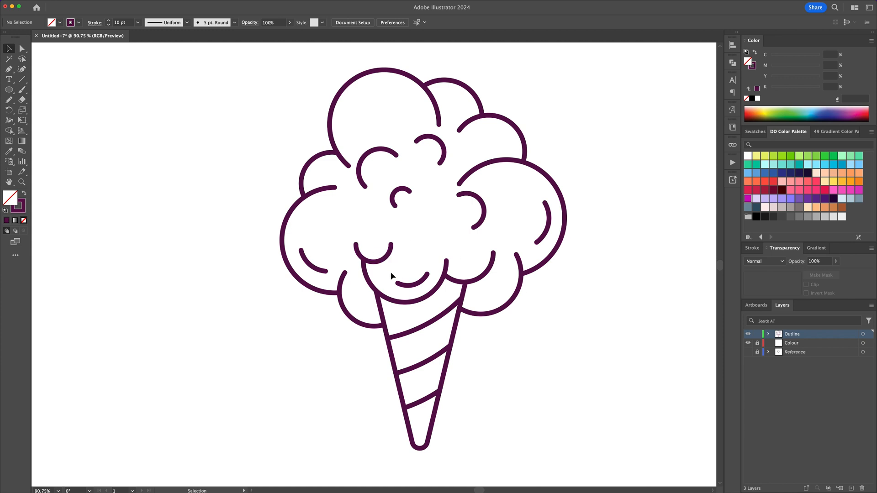
Apply a tapered width profile to all the outline strokes.
{"action": "scroll", "scroll_direction": "up", "scroll_amount": 3}
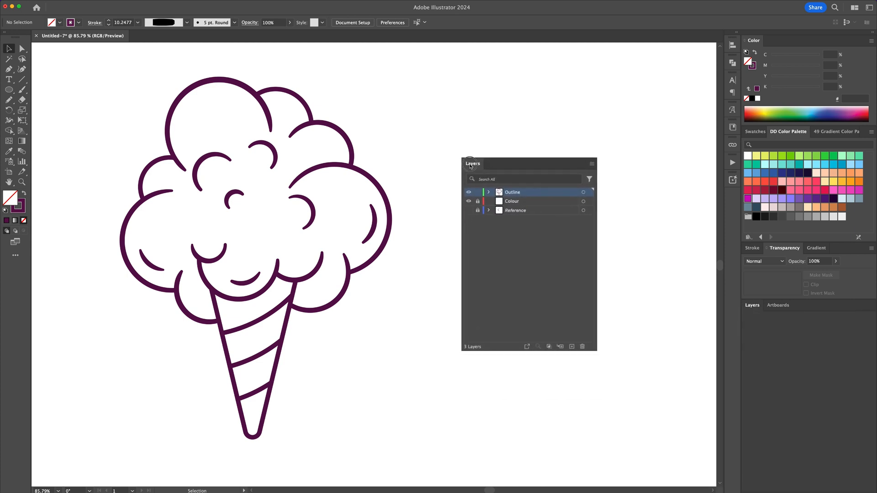
Lock the Outline layer and turn the pasted outline copy into a Live Paint group.
{"action": "left_click", "coordinate": [583, 191]}
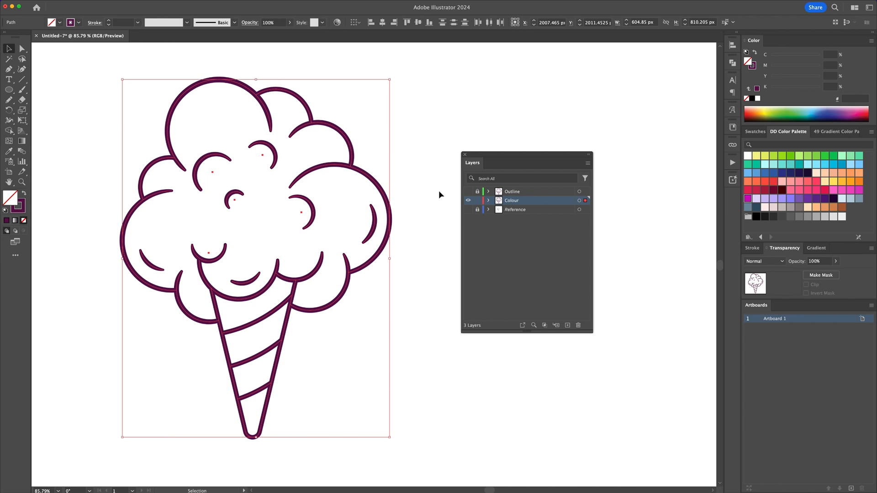
{"action": "key", "text": "k"}
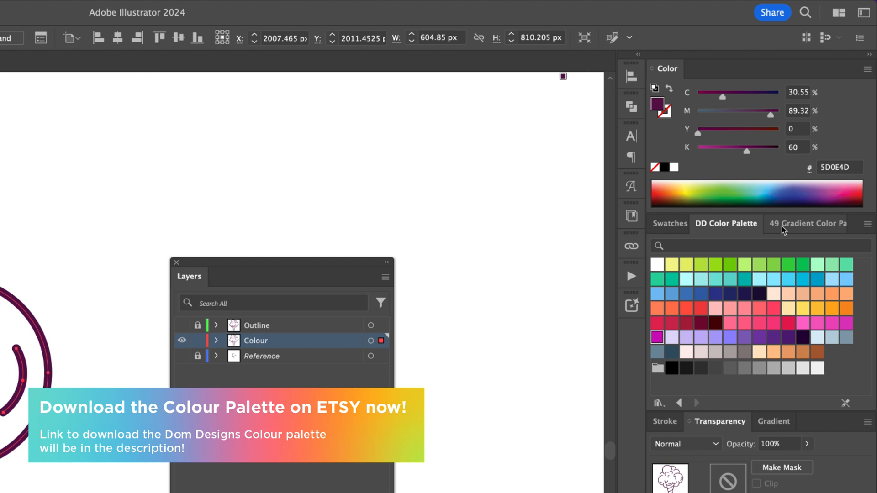
Fill the cloud orange-to-pink, the cone stripes blue, and the top band grey.
{"action": "left_click", "coordinate": [807, 223]}
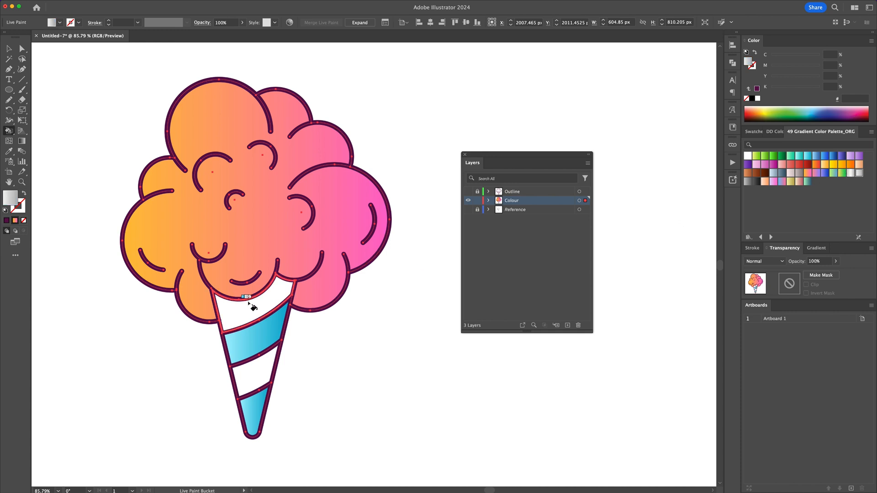
{"action": "left_click", "coordinate": [249, 304]}
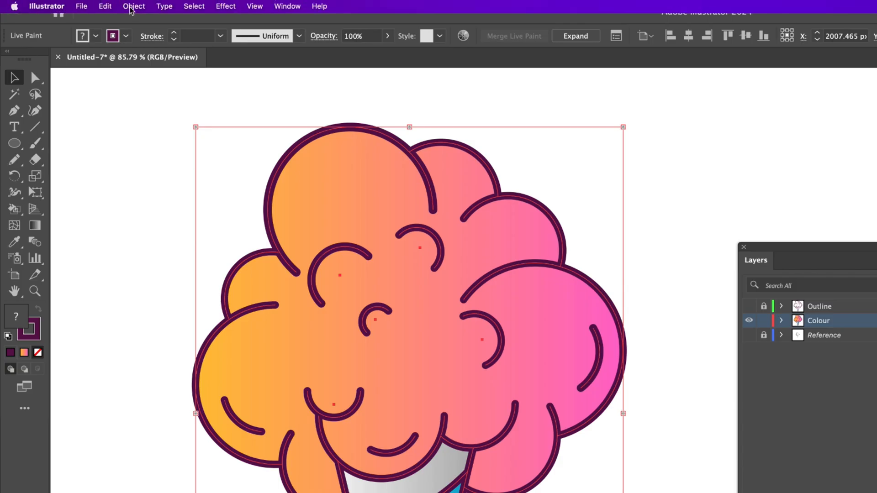
{"action": "left_click", "coordinate": [133, 6]}
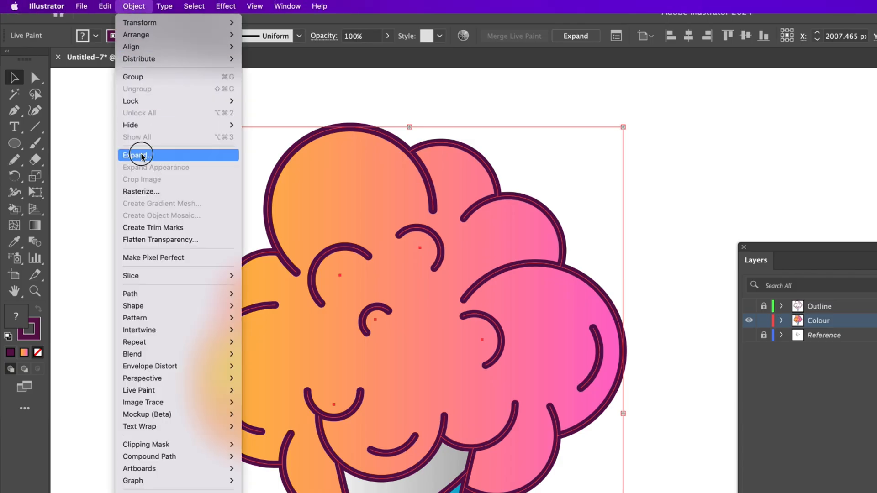
Expand the Live Paint group, unhide the Outline layer, and run the cloud gradient orange-to-pink vertically.
{"action": "left_click", "coordinate": [137, 155]}
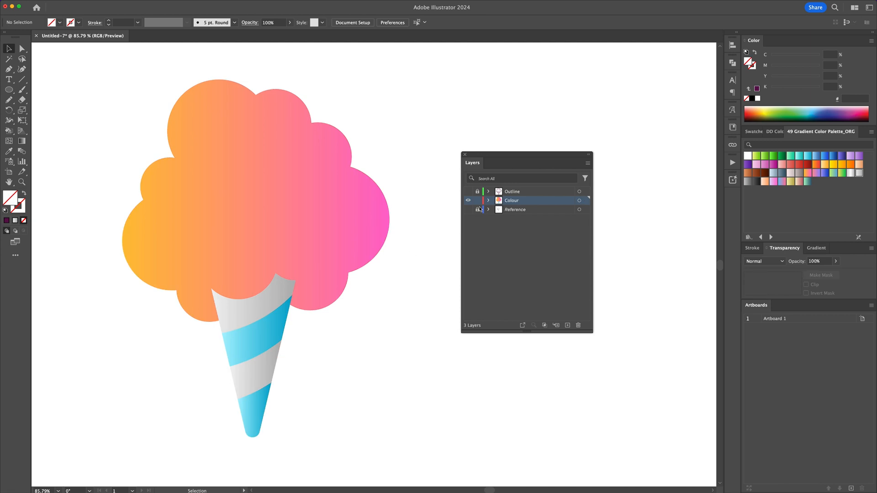
{"action": "left_click", "coordinate": [469, 192]}
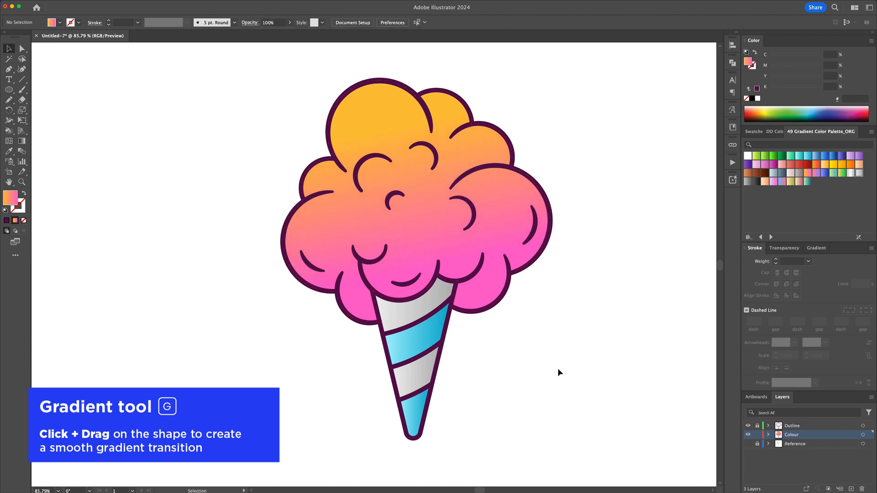
Re-angle a cone stripe's gradient so it runs across the cone.
{"action": "left_click", "coordinate": [414, 383]}
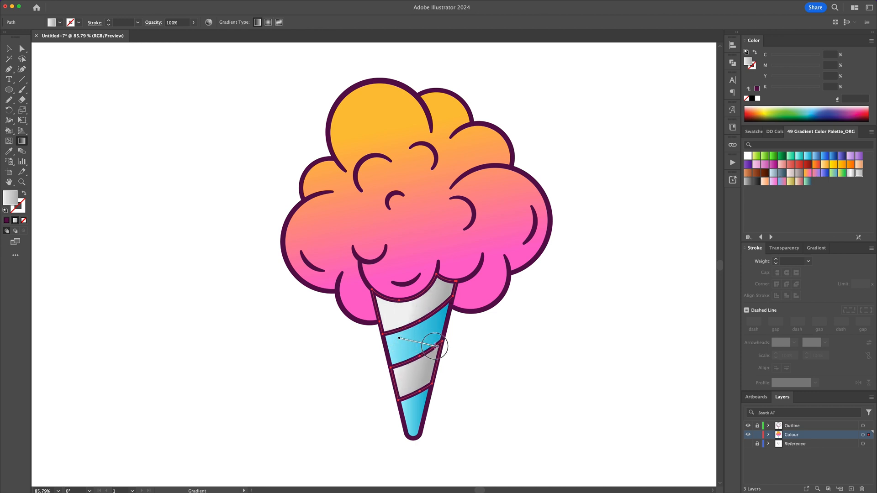
{"action": "left_click", "coordinate": [514, 361]}
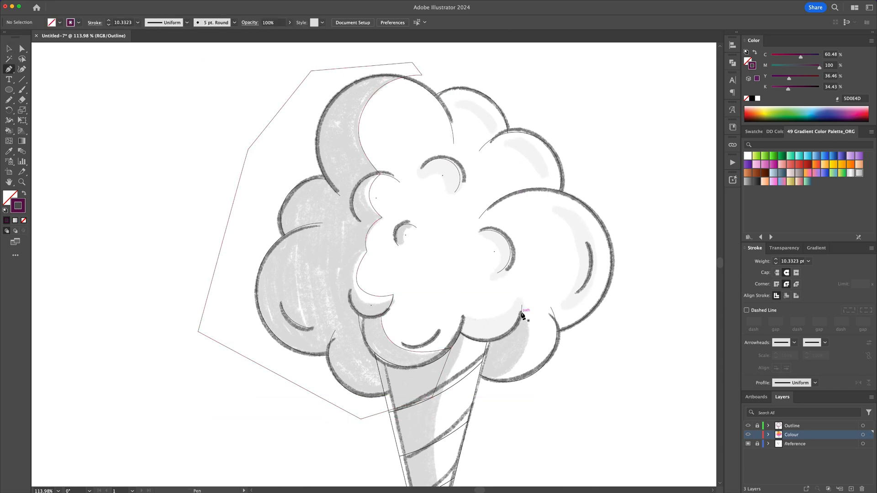
Close a pen-drawn polygon enclosing the cotton candy's left side.
{"action": "left_click", "coordinate": [486, 346]}
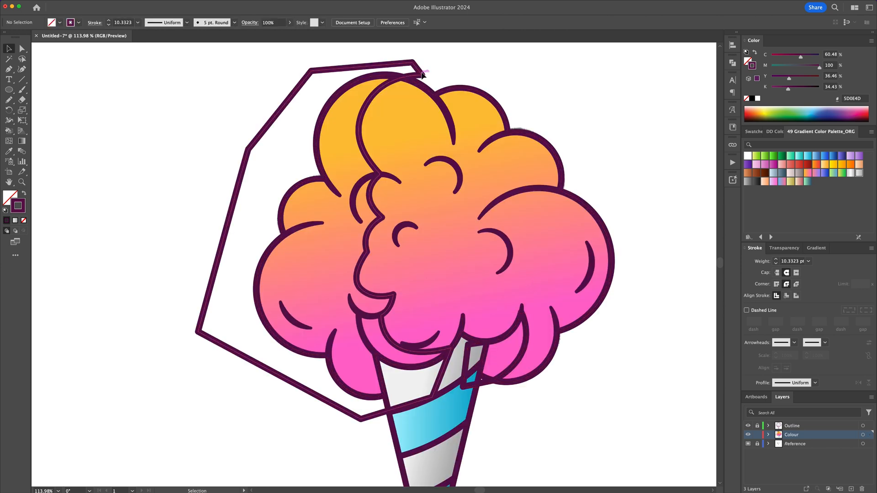
Set the cotton candy's left shadow polygon to Overlay blend mode.
{"action": "left_click", "coordinate": [289, 138]}
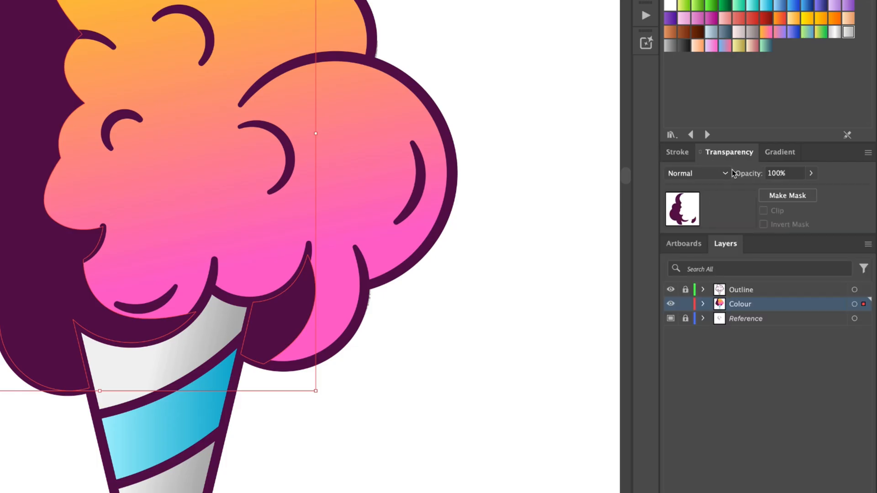
{"action": "left_click", "coordinate": [697, 173]}
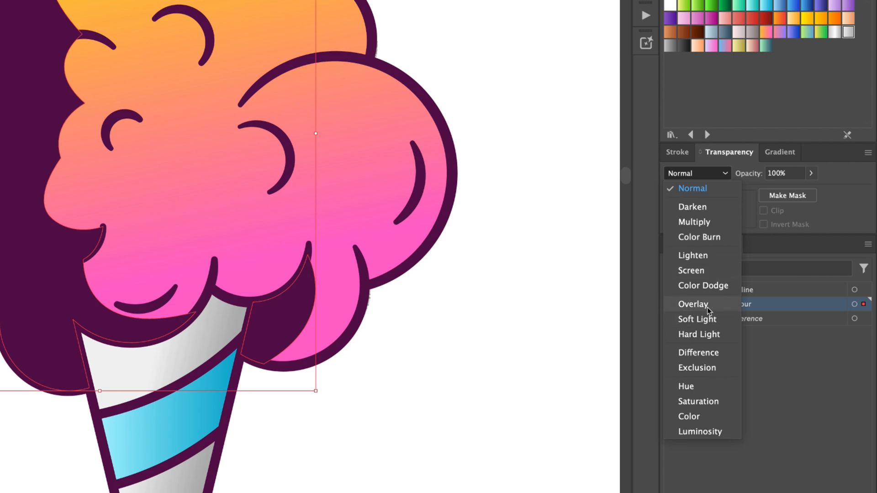
{"action": "left_click", "coordinate": [692, 304]}
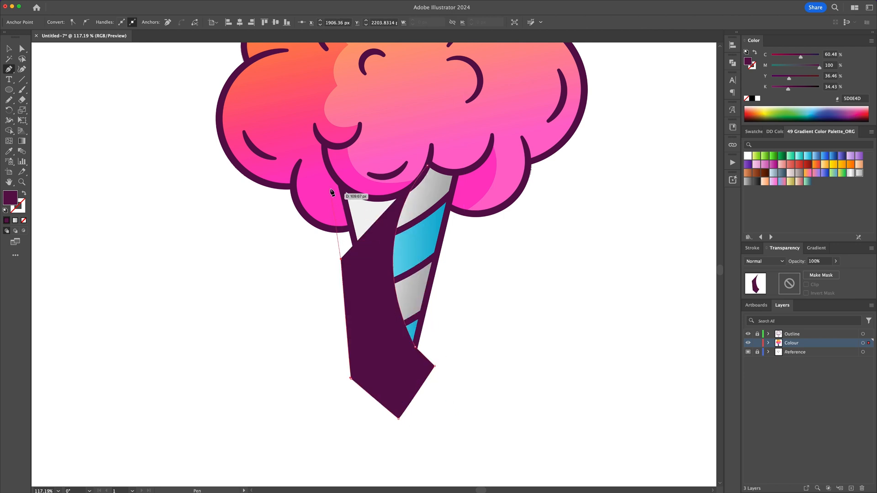
Close the cone's left shadow shape and blend it into the stripes with Overlay.
{"action": "left_click", "coordinate": [428, 169]}
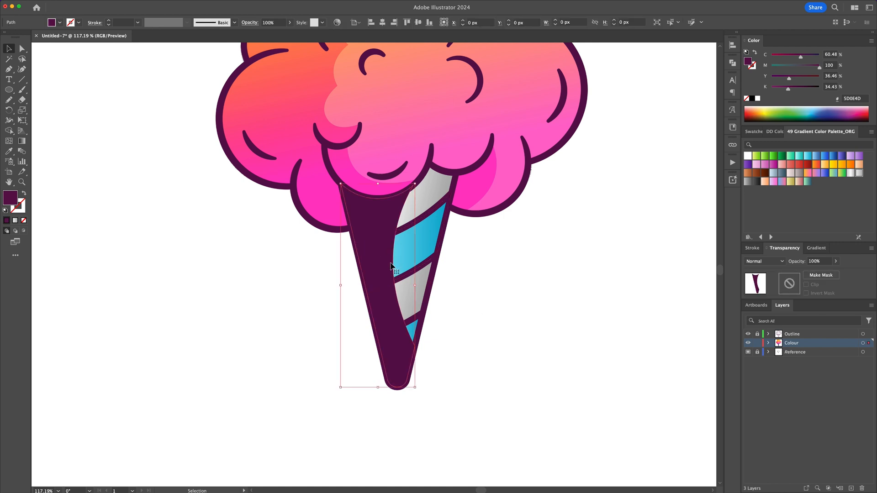
{"action": "left_click", "coordinate": [763, 260]}
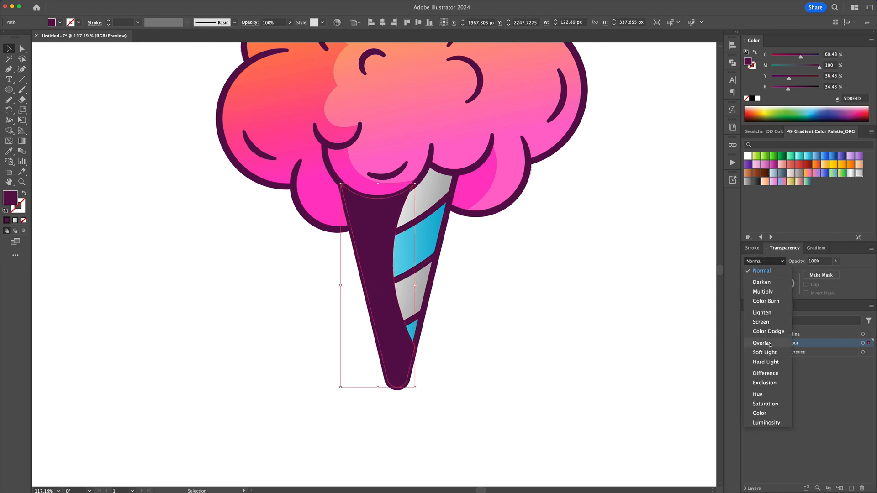
{"action": "left_click", "coordinate": [761, 343]}
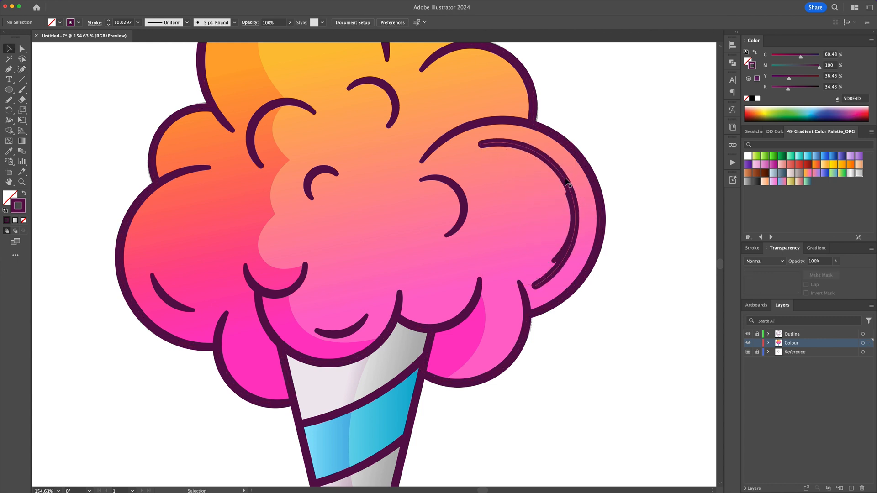
Draw a curved stroke inside the right puff and expand its tapered appearance.
{"action": "left_click", "coordinate": [565, 196]}
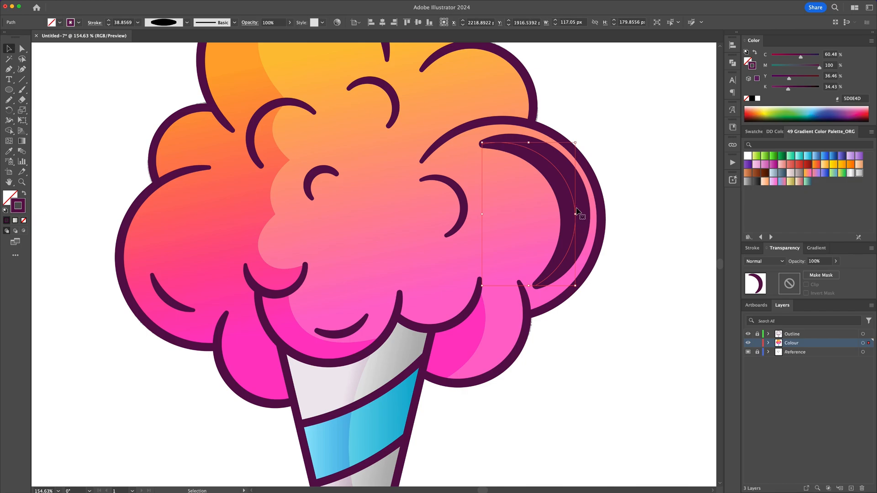
{"action": "left_click", "coordinate": [132, 6]}
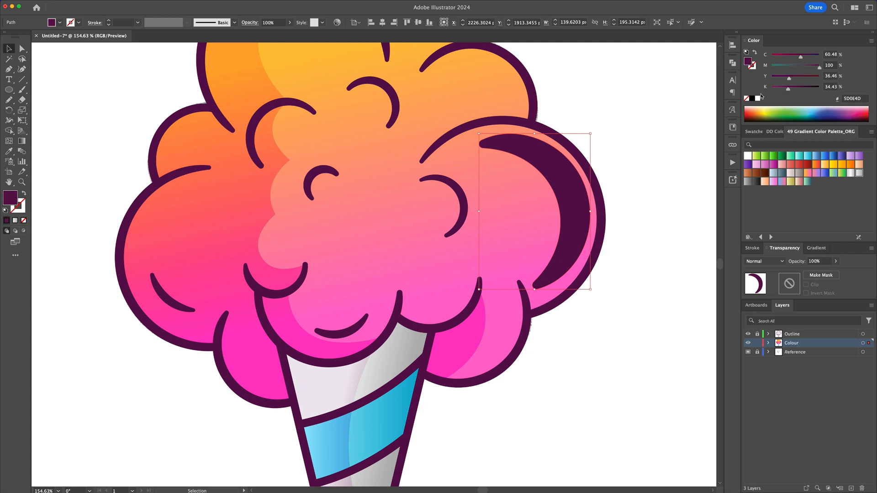
{"action": "left_click", "coordinate": [657, 193]}
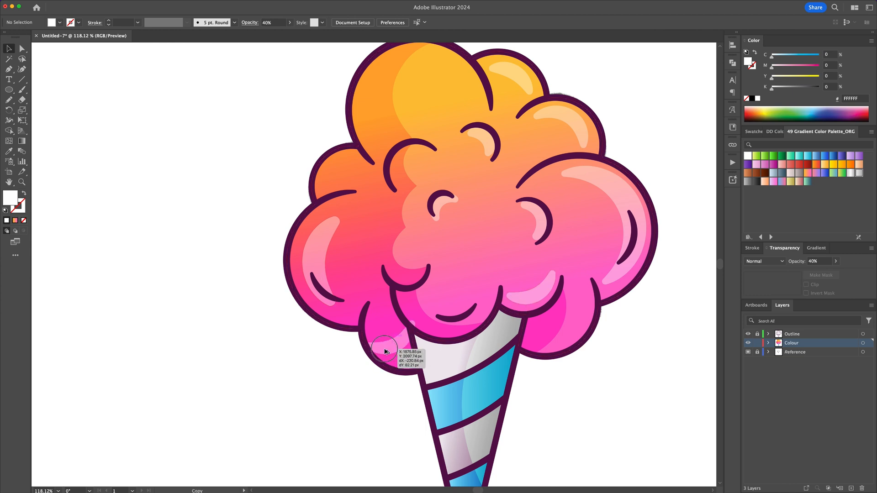
Place highlight copies on the lower left puff and the top orange puff.
{"action": "left_click", "coordinate": [383, 347]}
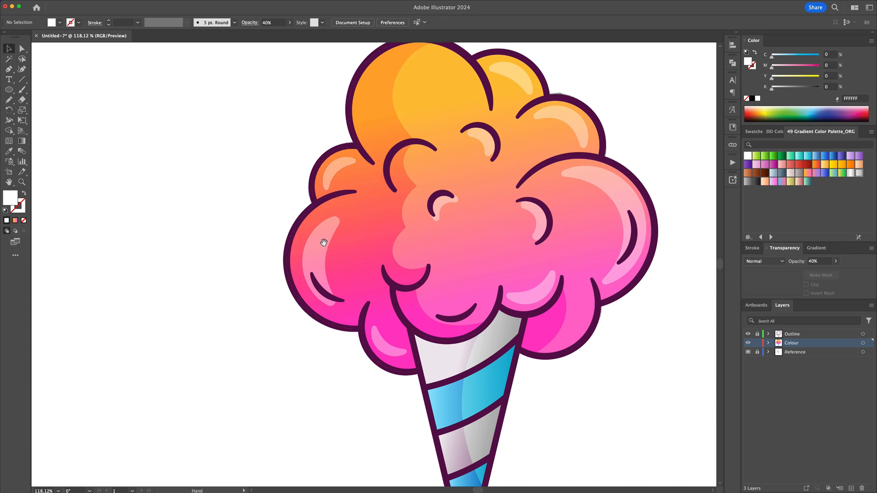
{"action": "left_click", "coordinate": [369, 190]}
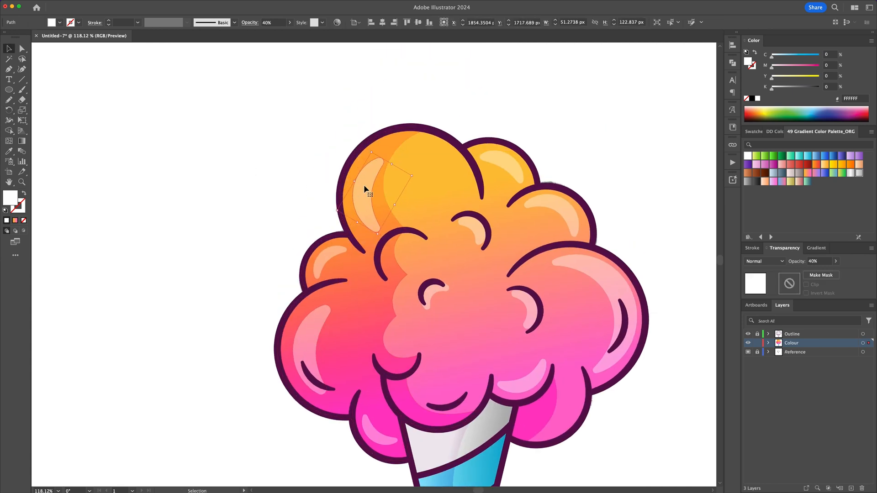